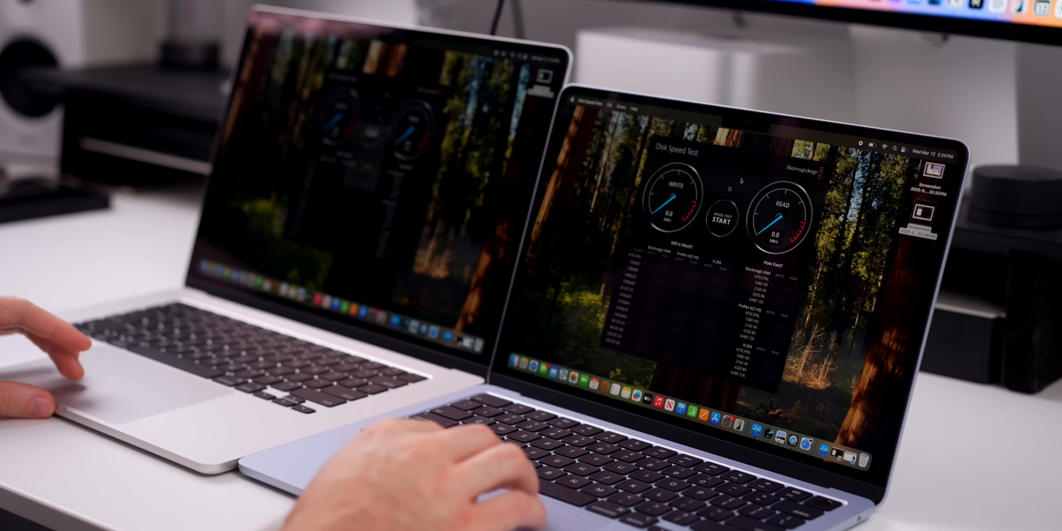
Step: Start the Blackmagic write/read benchmark on the right-hand MacBook Air
click(723, 217)
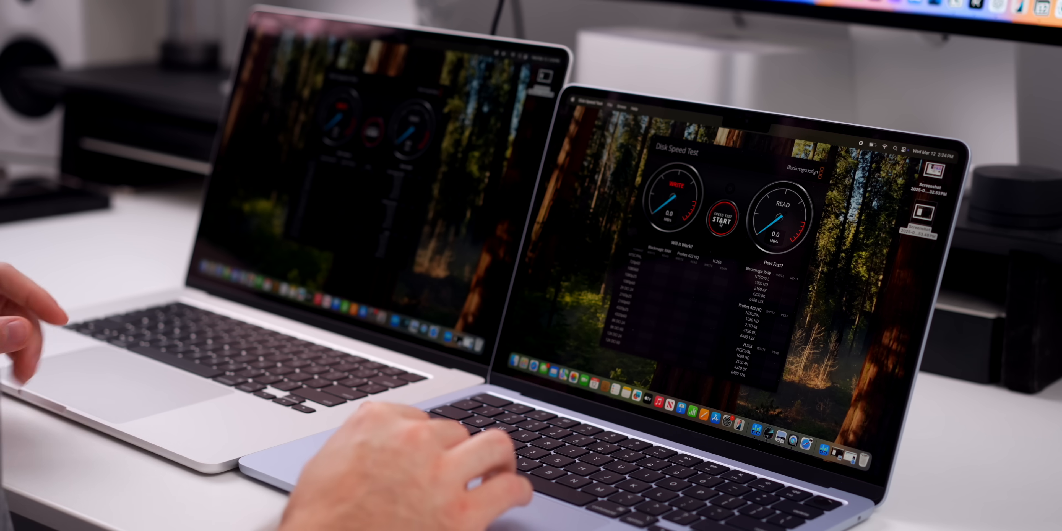